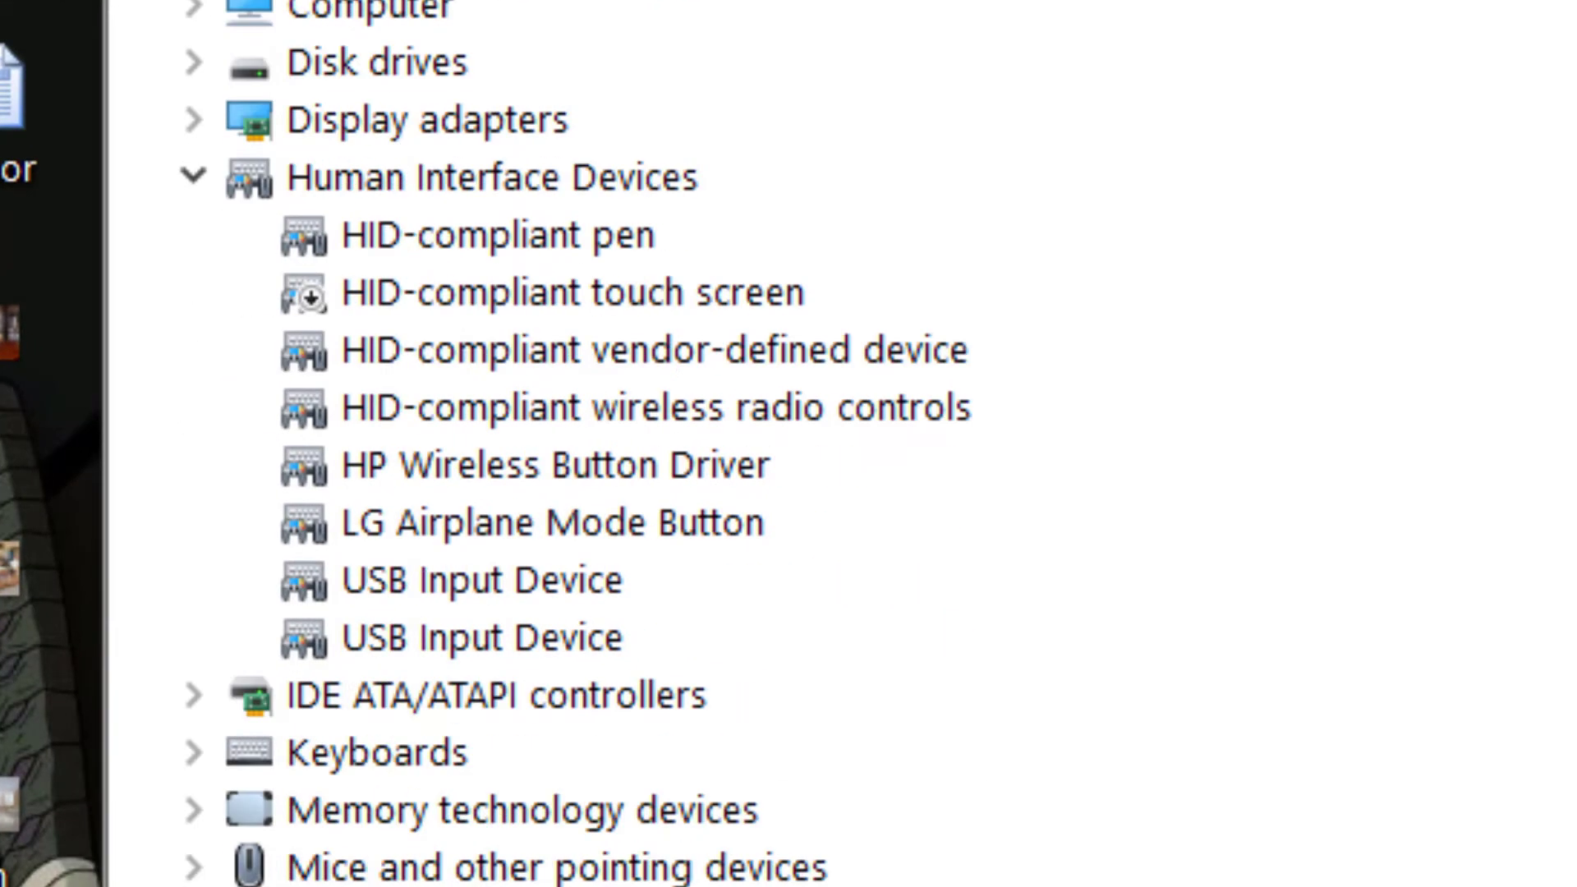
Step: Scroll down and expand Network adapters to reach the Bluetooth Device (Personal Area Network)
scroll("down", 3)
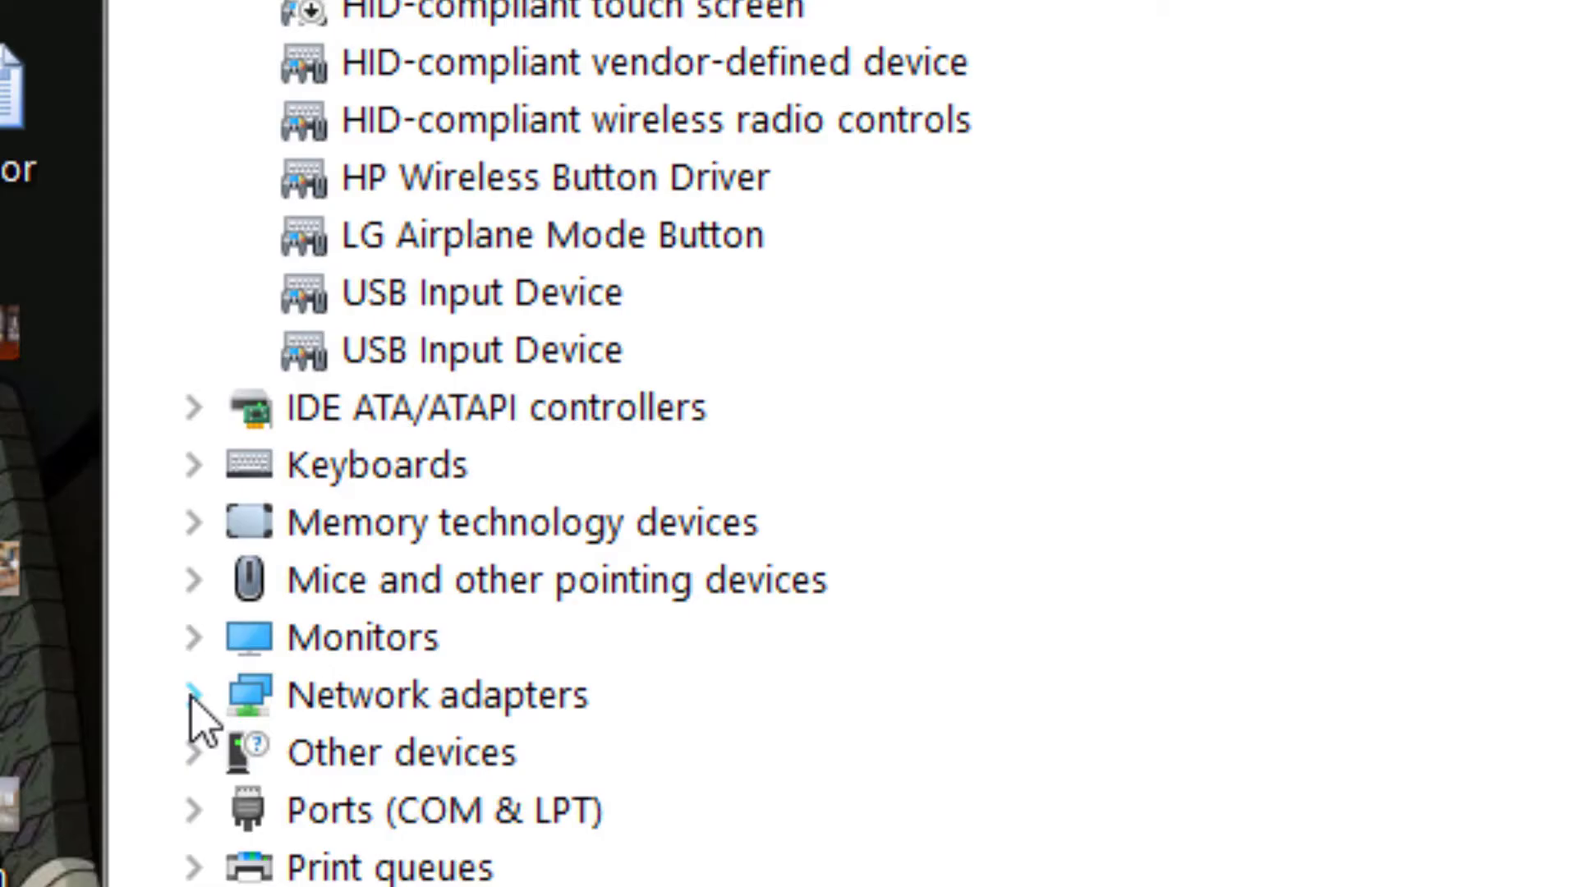
left_click(192, 694)
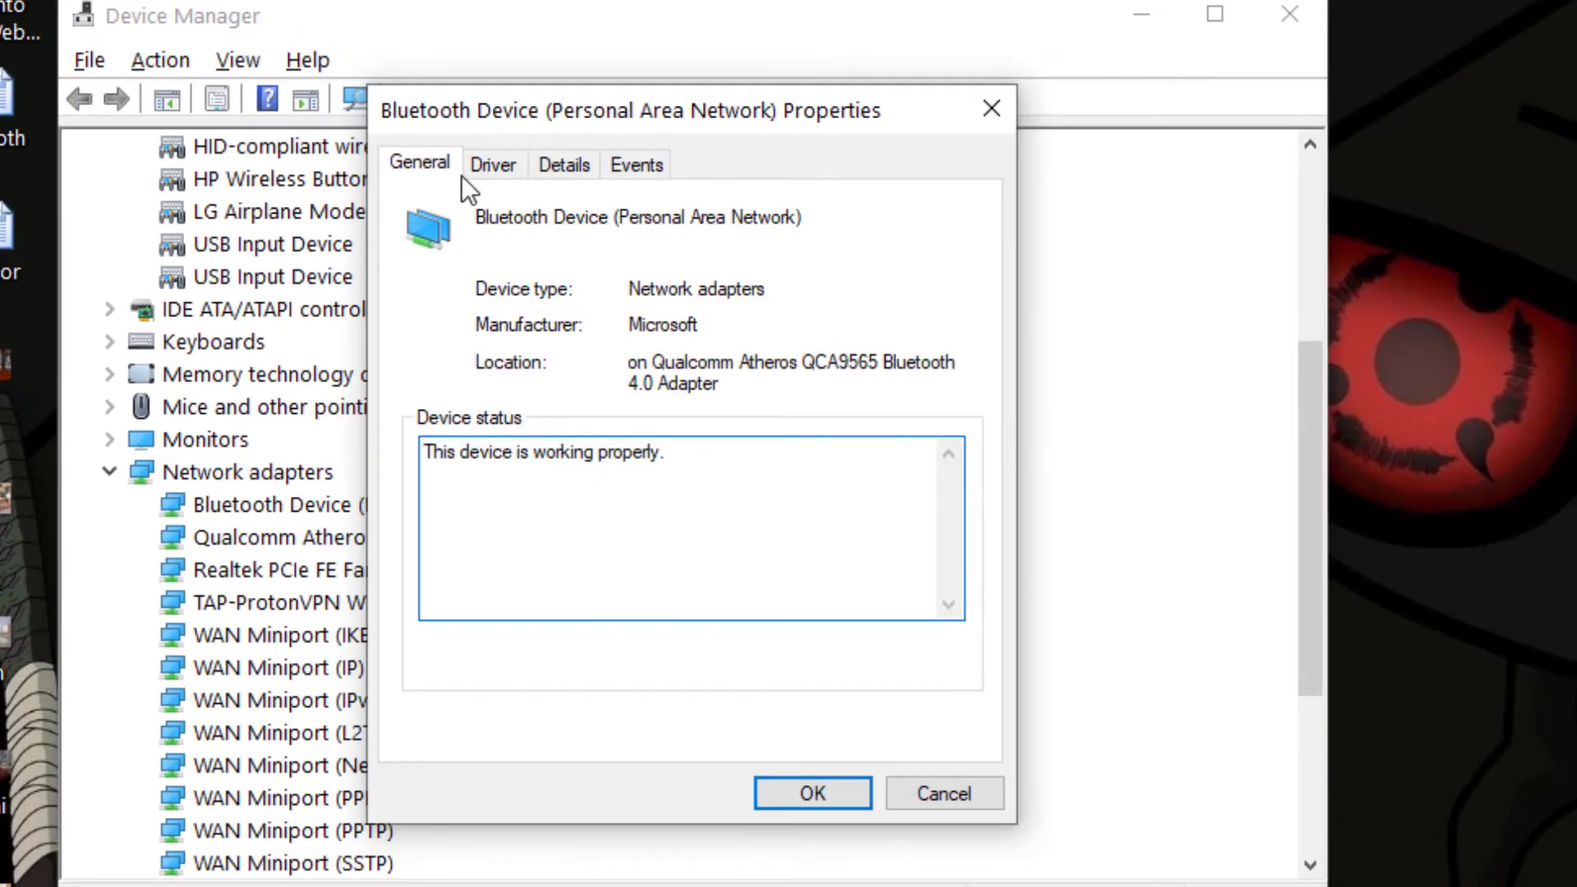
Step: Update the Bluetooth PAN driver from the Driver tab, choosing a search option, then close Properties
left_click(493, 164)
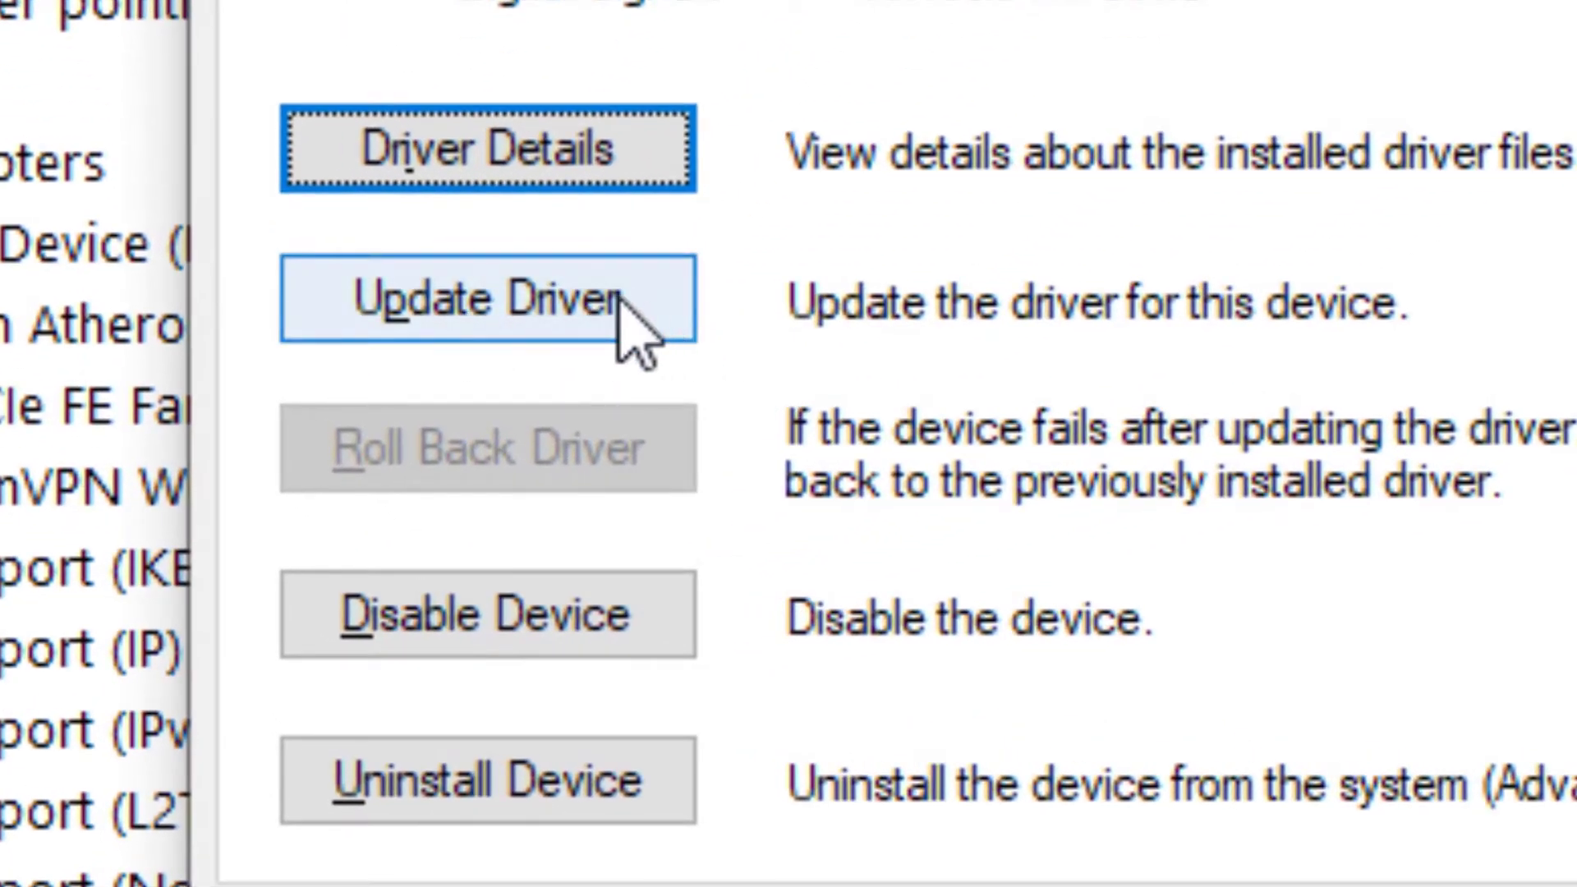
left_click(485, 301)
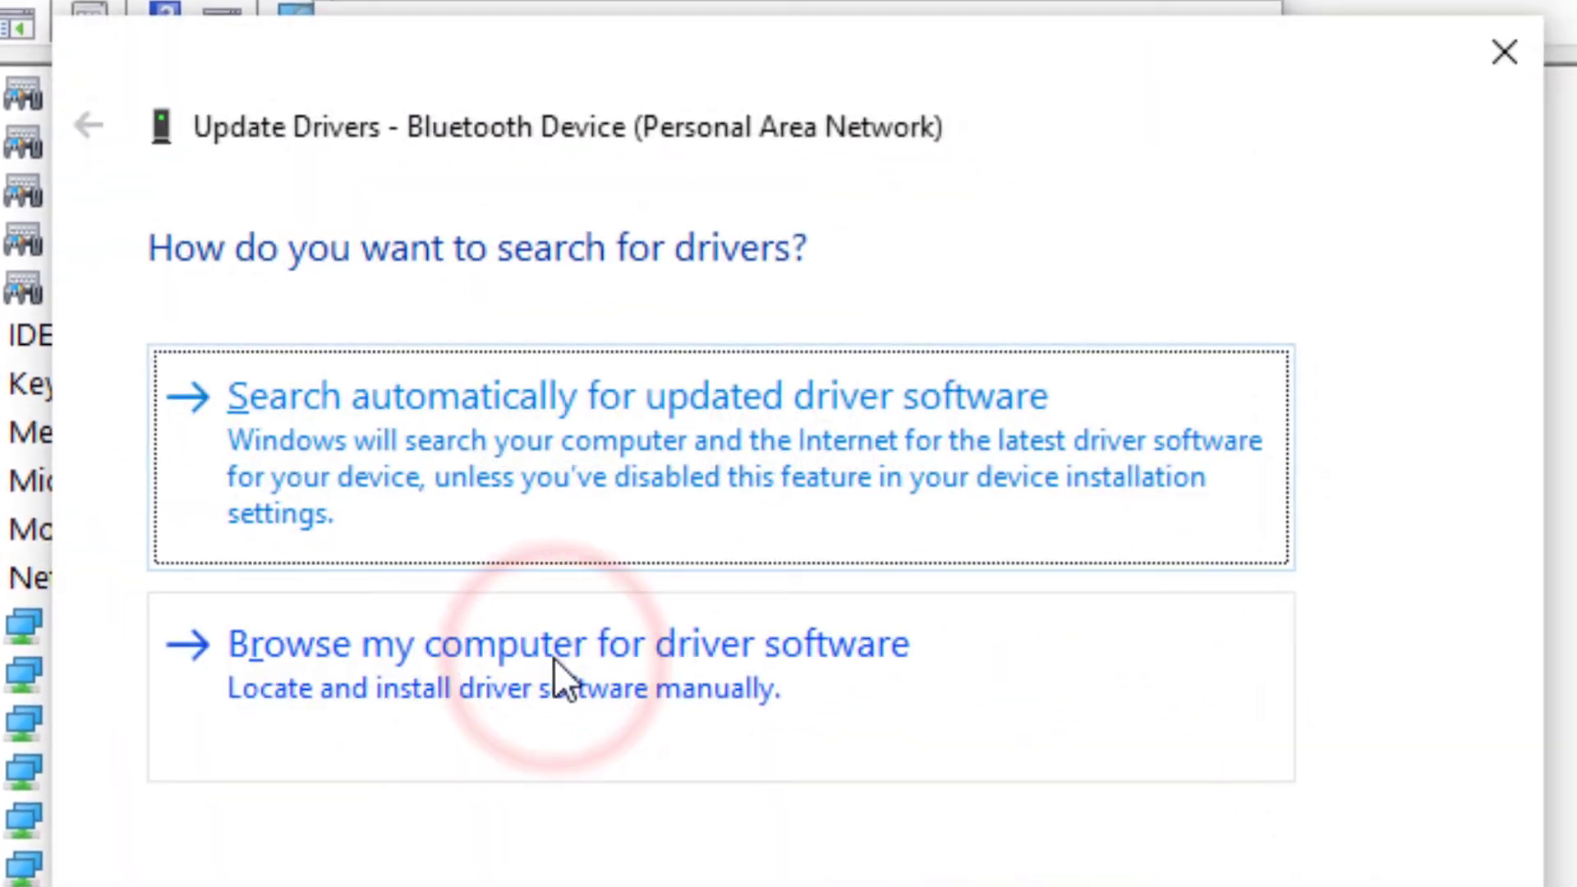
left_click(637, 394)
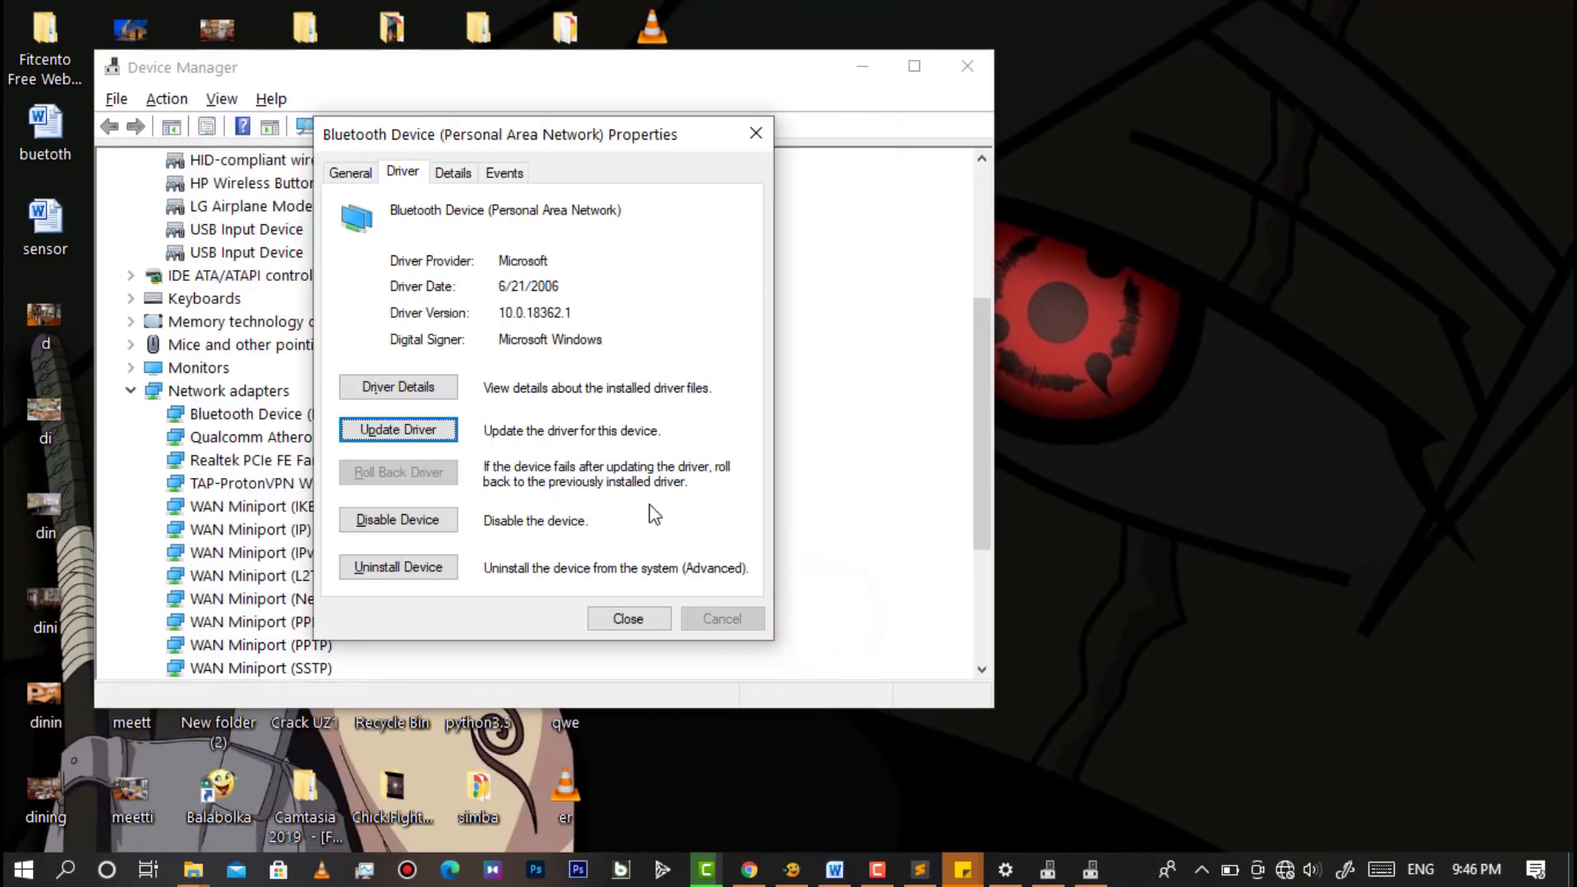
left_click(628, 619)
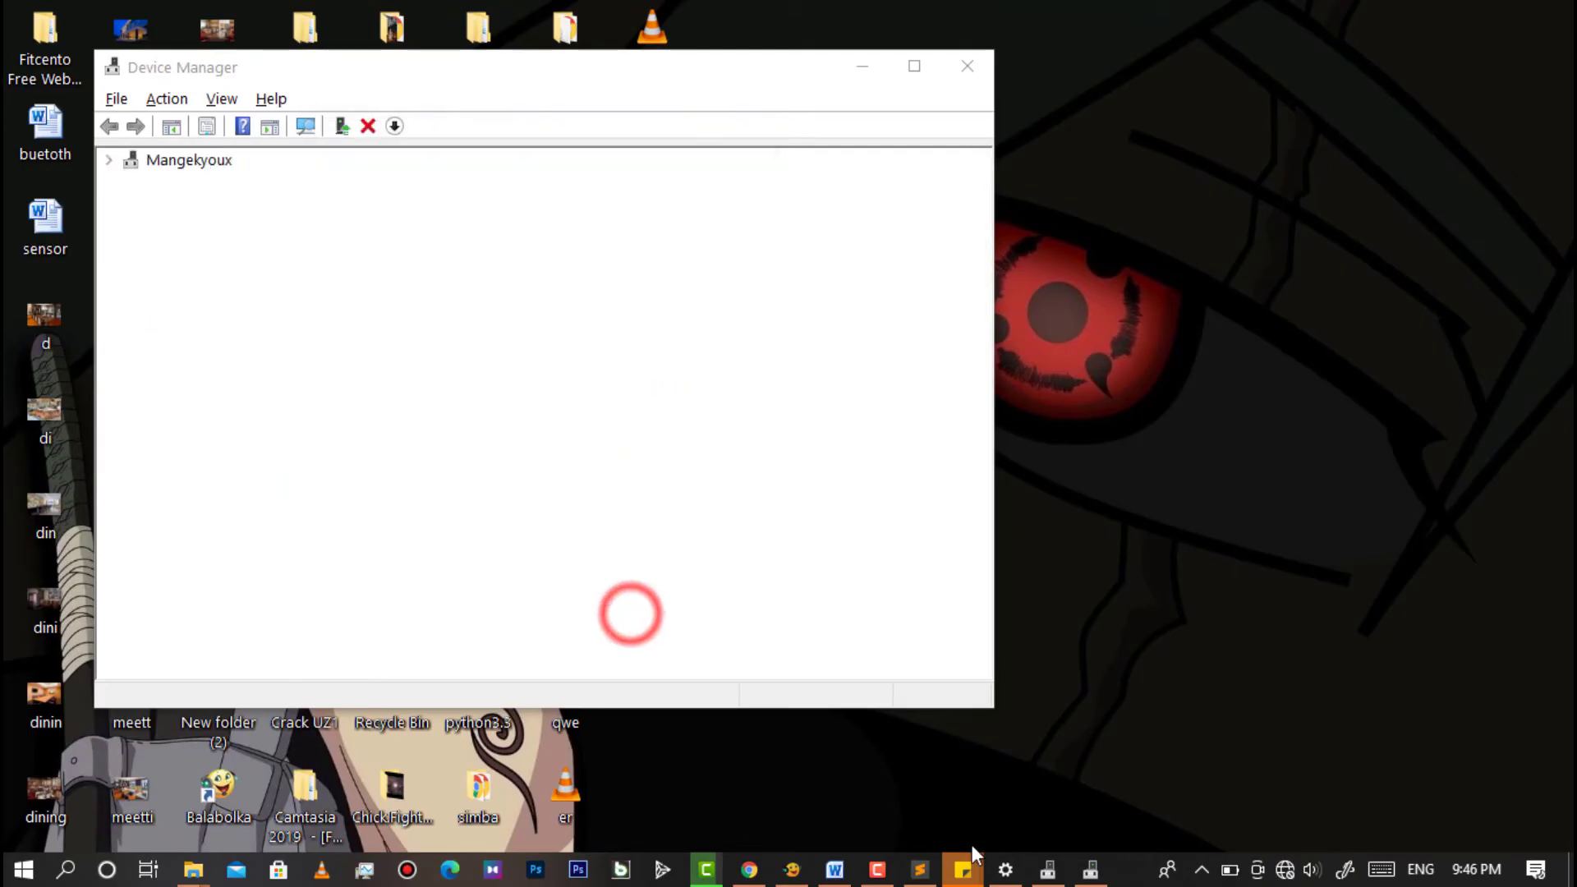